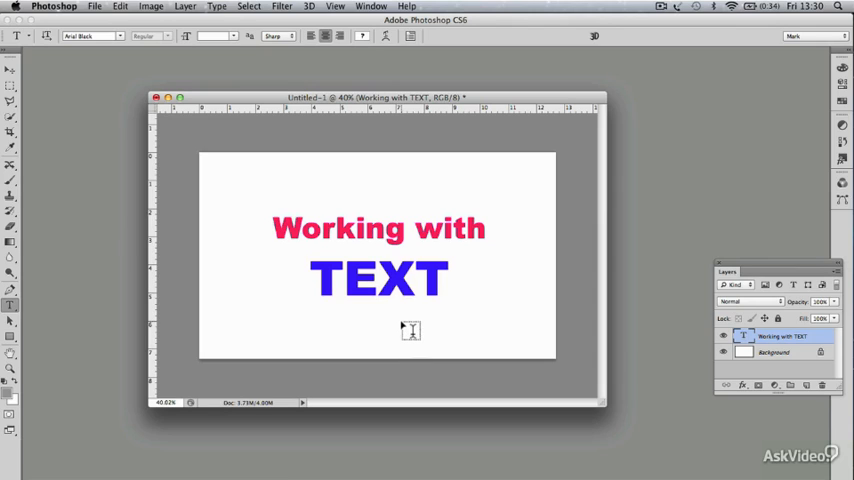
pyautogui.moveTo(411, 305)
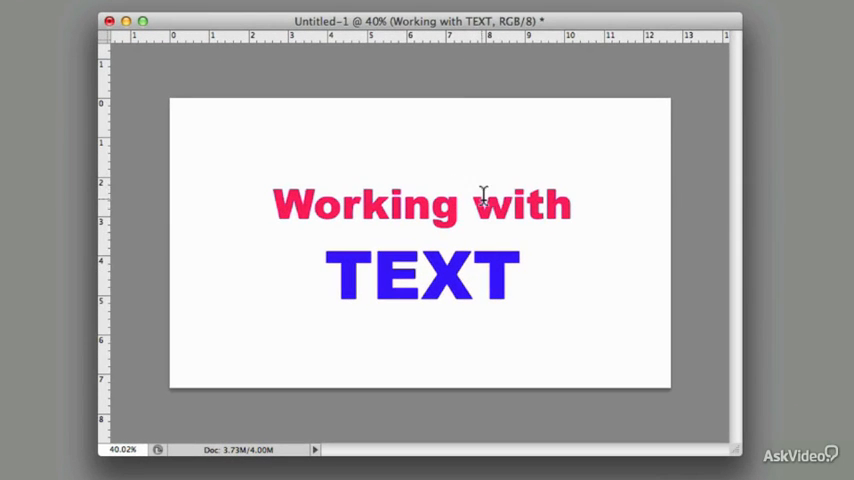
pyautogui.moveTo(443, 277)
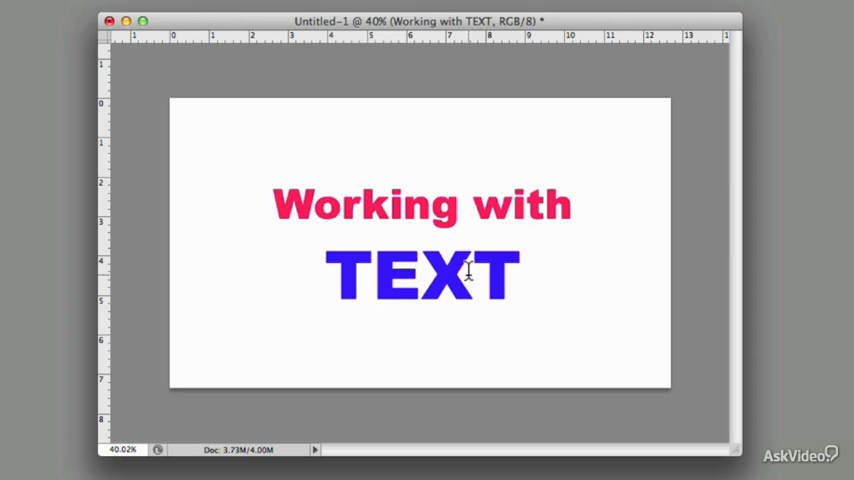
pyautogui.moveTo(388, 210)
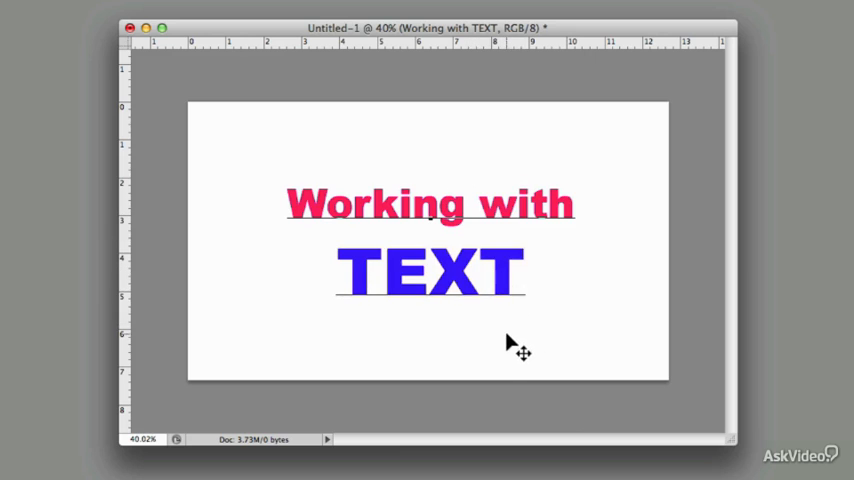
# Step: Add a full stop after TEXT and zoom in on the lettering's anti-aliased edges
pyautogui.write('.')
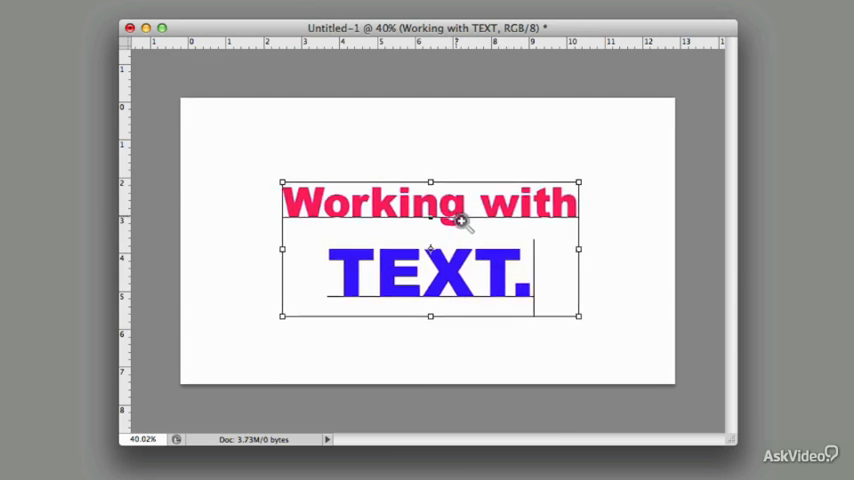
pyautogui.click(460, 221)
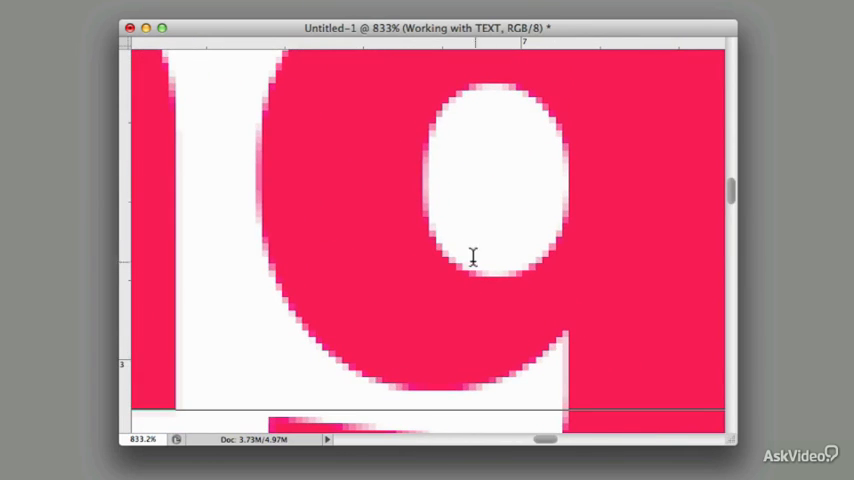
pyautogui.moveTo(509, 245)
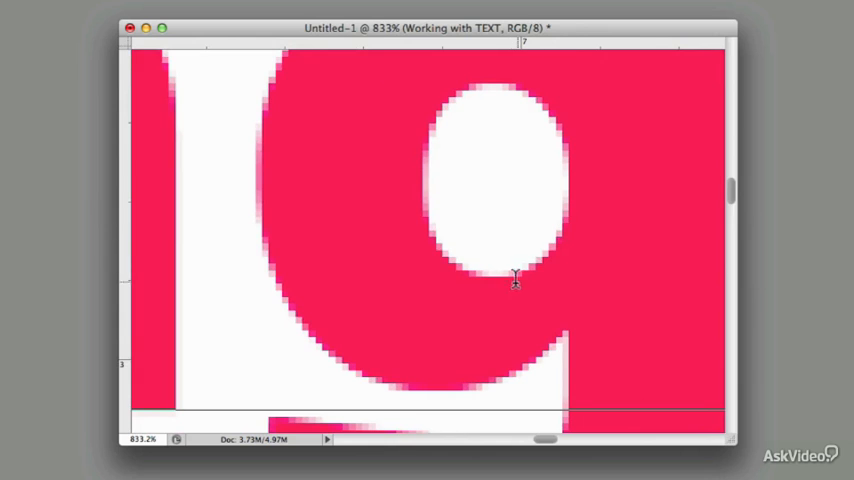
pyautogui.moveTo(557, 170)
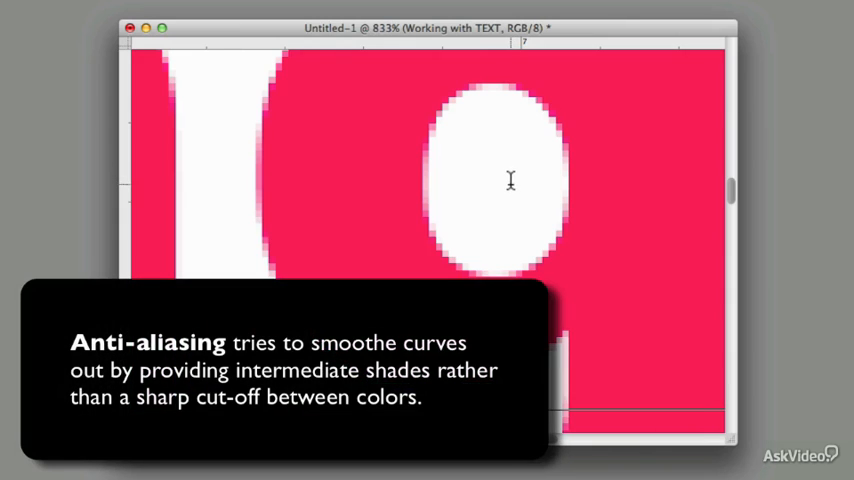
pyautogui.moveTo(527, 152)
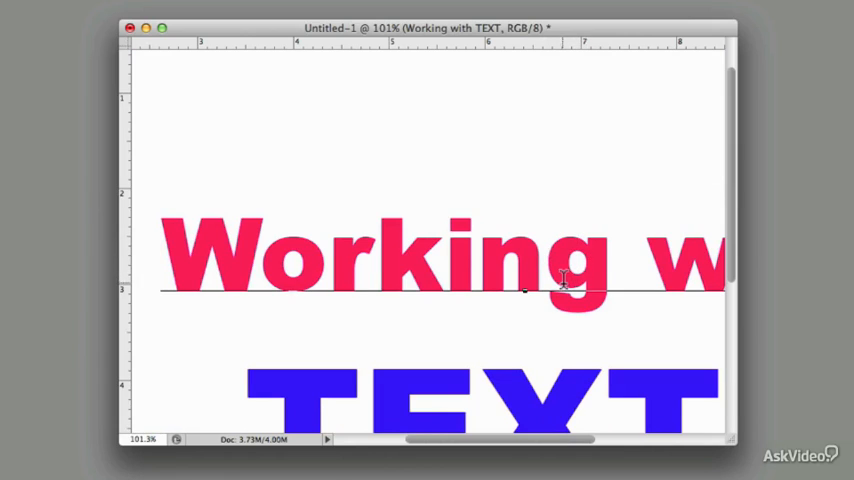
pyautogui.moveTo(595, 265)
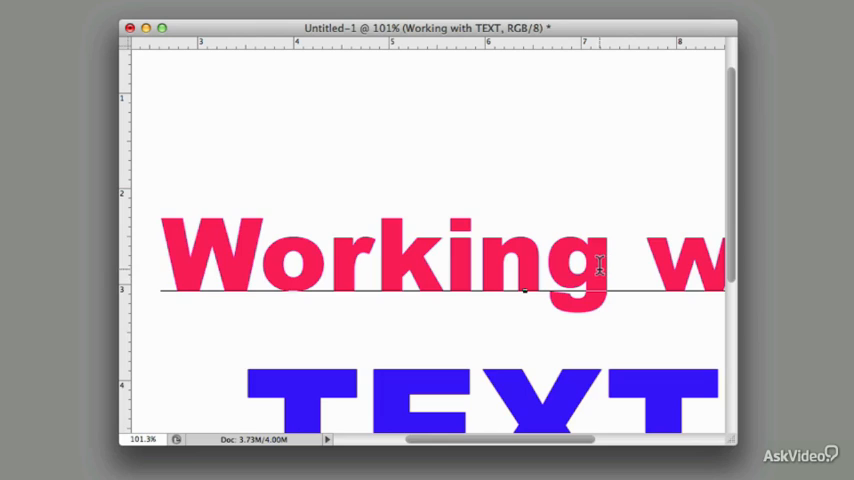
pyautogui.moveTo(568, 250)
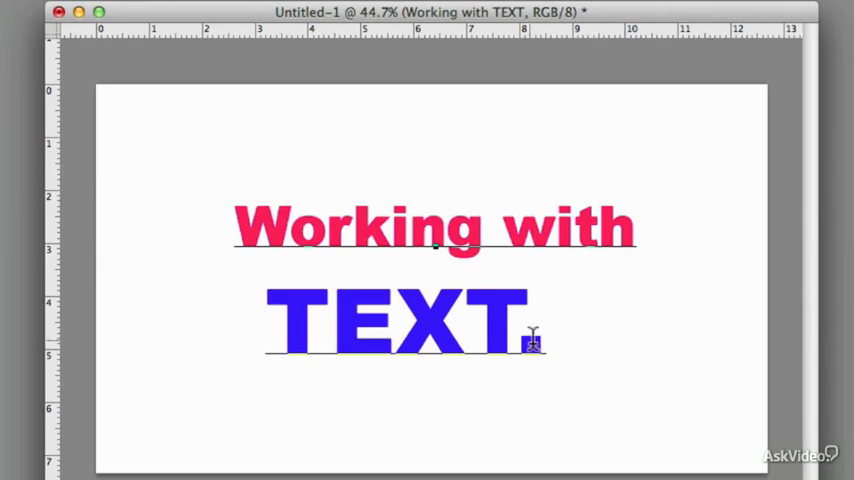
# Step: Retype the period at the end of TEXT in the headline type layer
pyautogui.write('.')
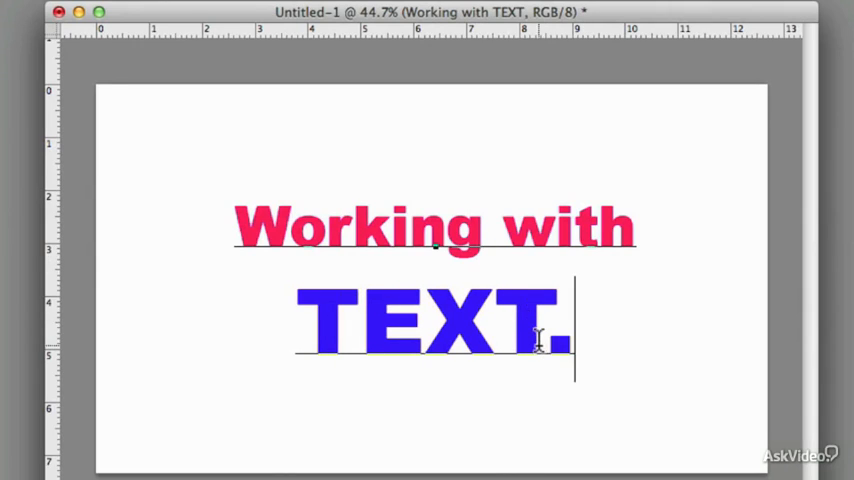
pyautogui.moveTo(364, 192)
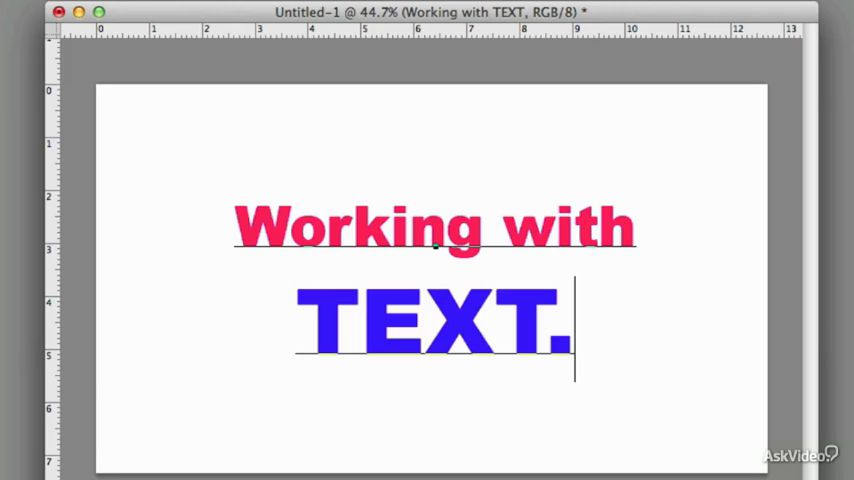
pyautogui.moveTo(678, 375)
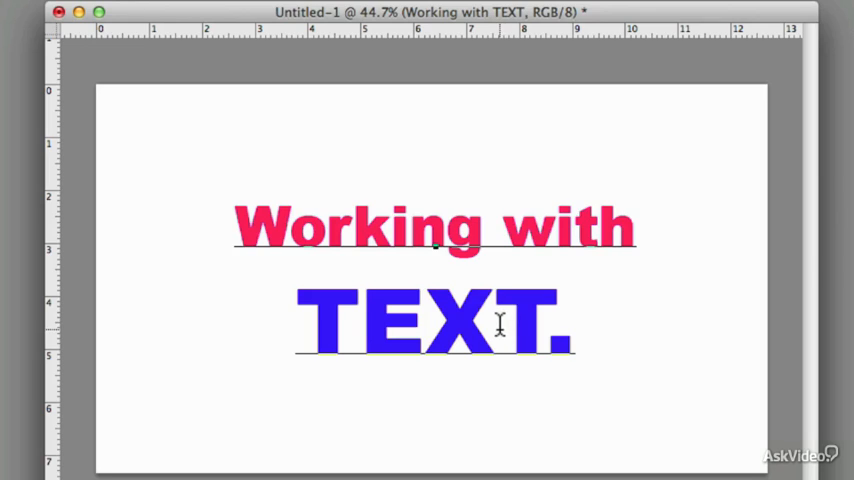
pyautogui.moveTo(502, 328)
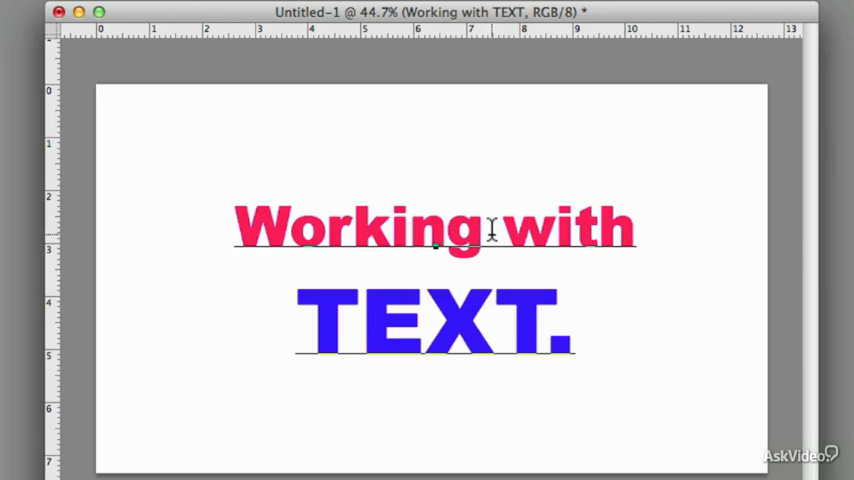
# Step: Rasterize the 'Working with TEXT.' type layer via Type > Rasterize Type Layer
pyautogui.click(306, 10)
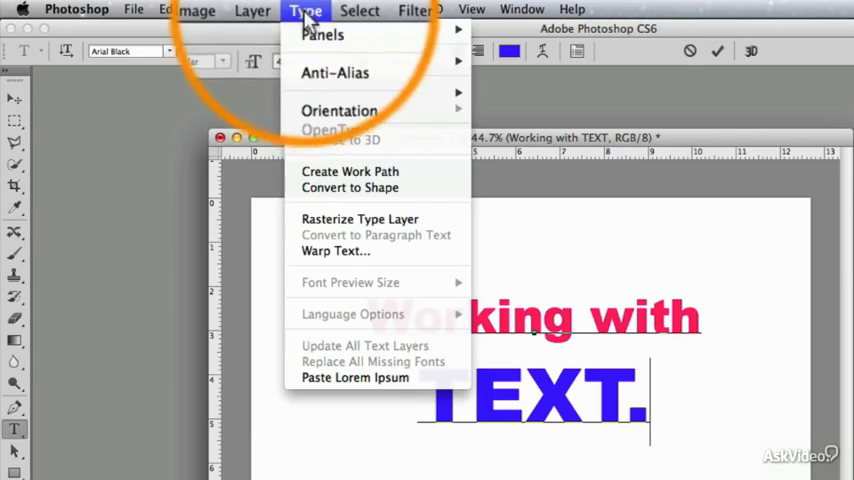
pyautogui.moveTo(360, 219)
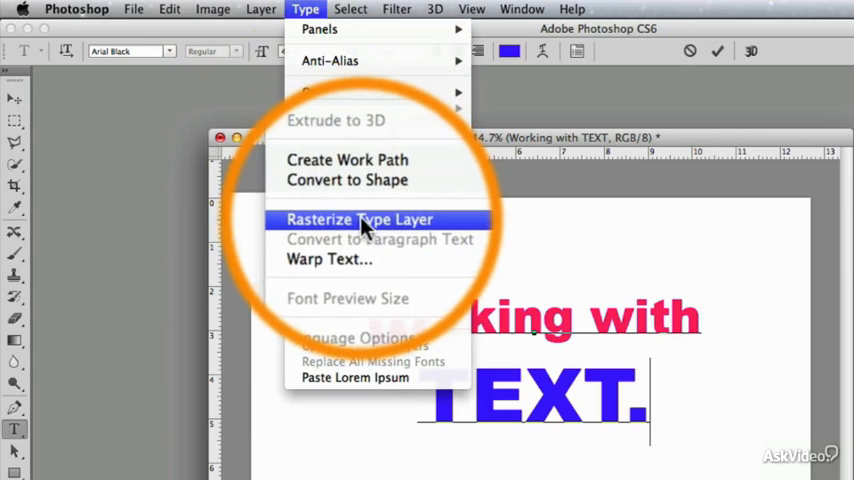
pyautogui.click(360, 219)
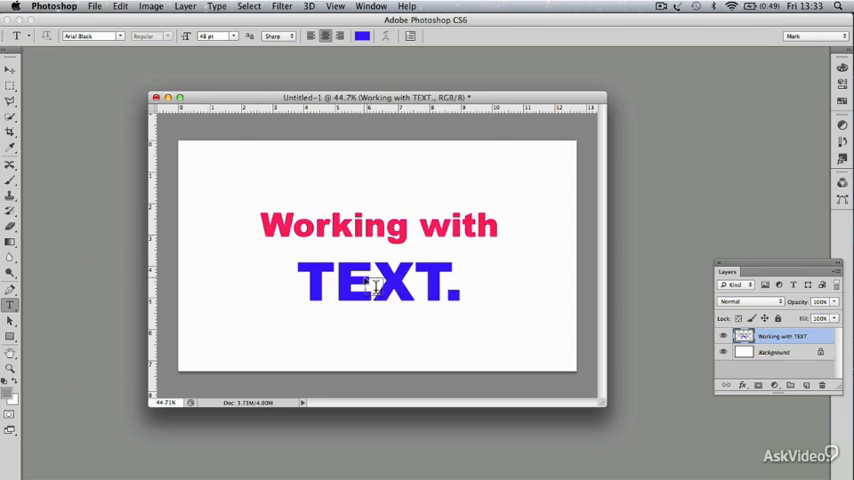
pyautogui.moveTo(420, 287)
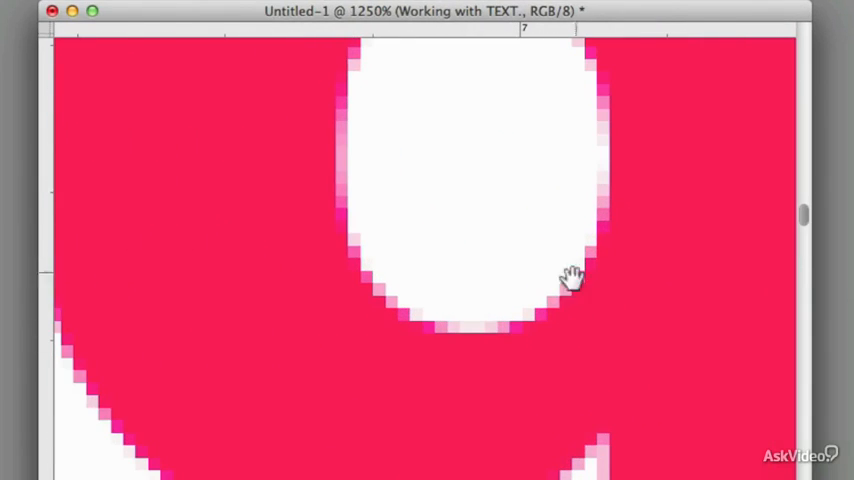
pyautogui.moveTo(478, 293)
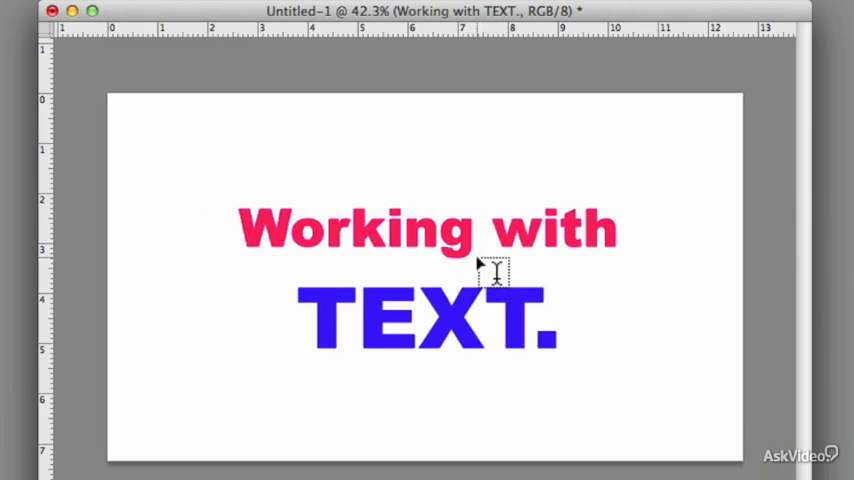
pyautogui.moveTo(500, 272)
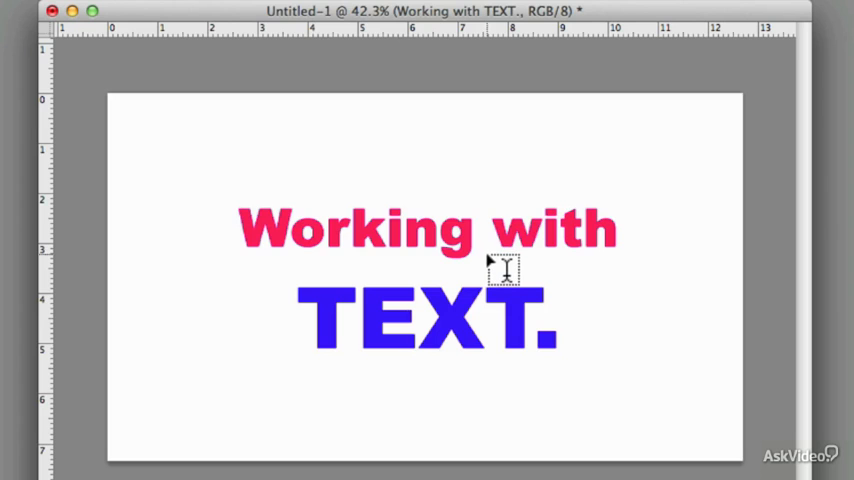
pyautogui.moveTo(527, 278)
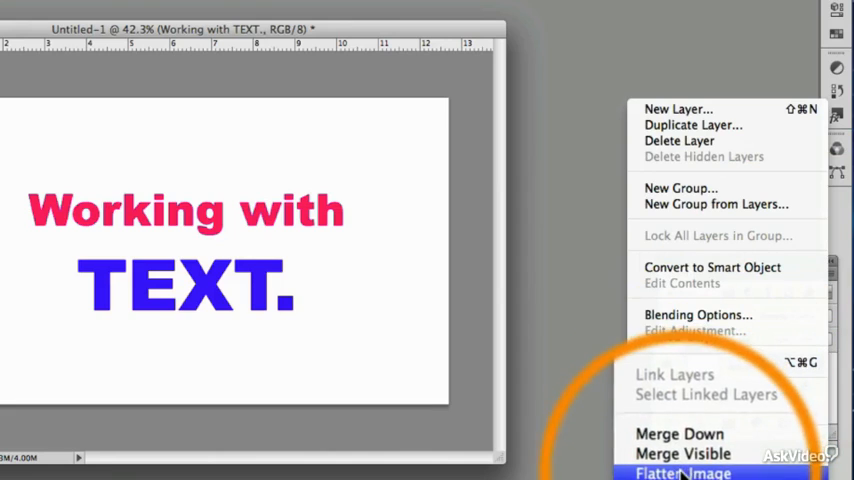
# Step: Choose Flatten Image to merge all layers into one Background layer
pyautogui.click(682, 472)
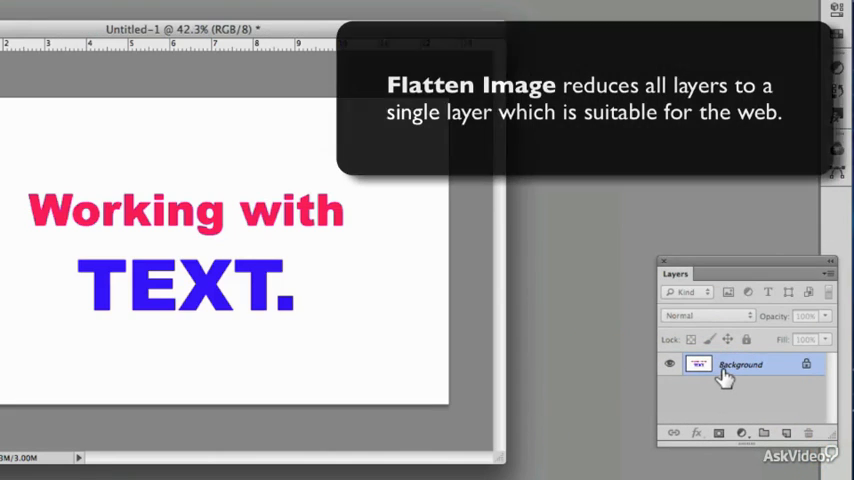